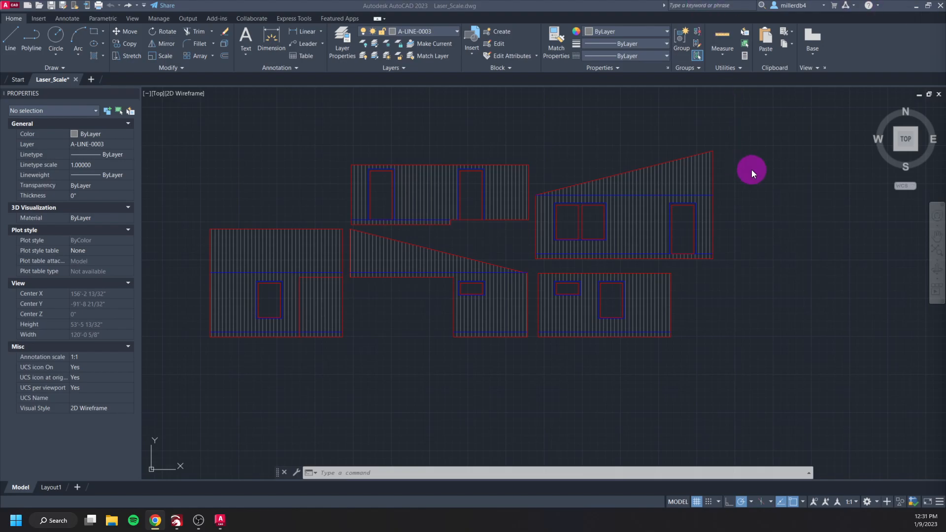
pyautogui.moveTo(782, 194)
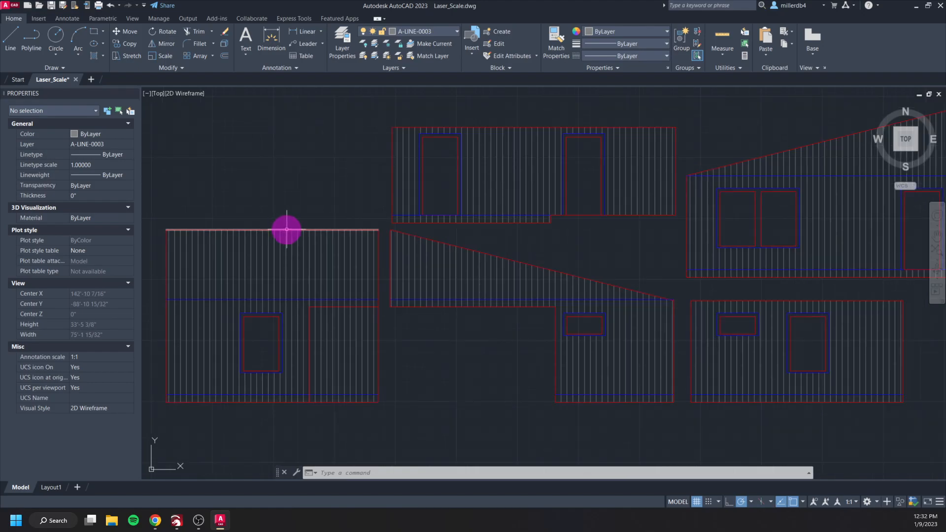
# - Pick the left panel's top edge to read its roughly 18-foot length in Properties
pyautogui.click(287, 231)
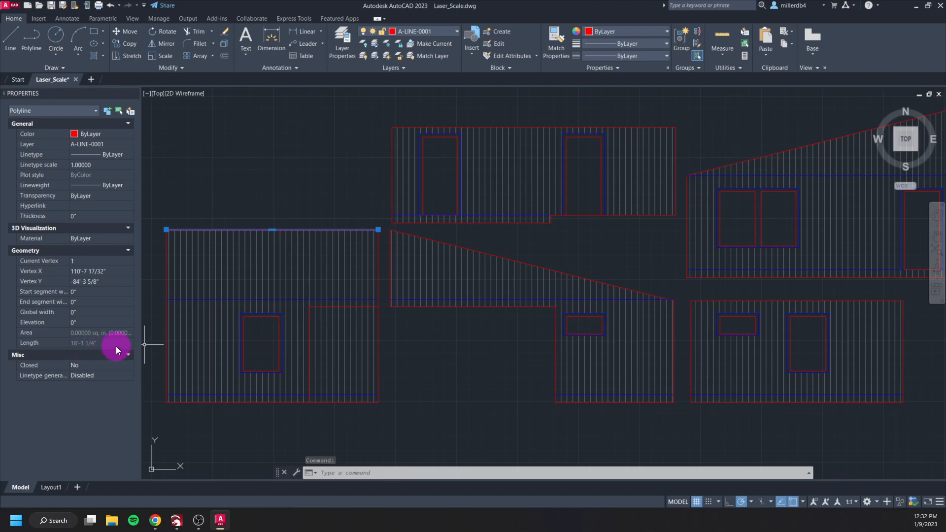
pyautogui.moveTo(407, 265)
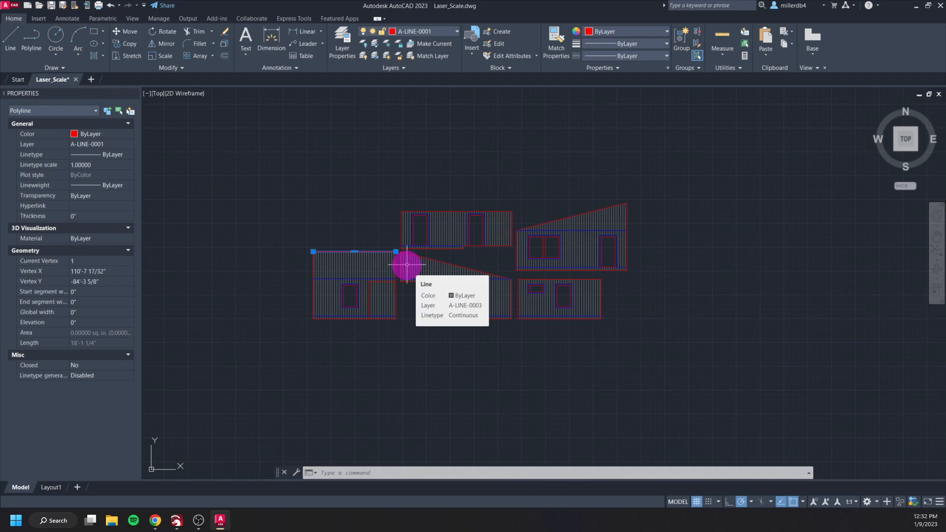
pyautogui.moveTo(208, 175)
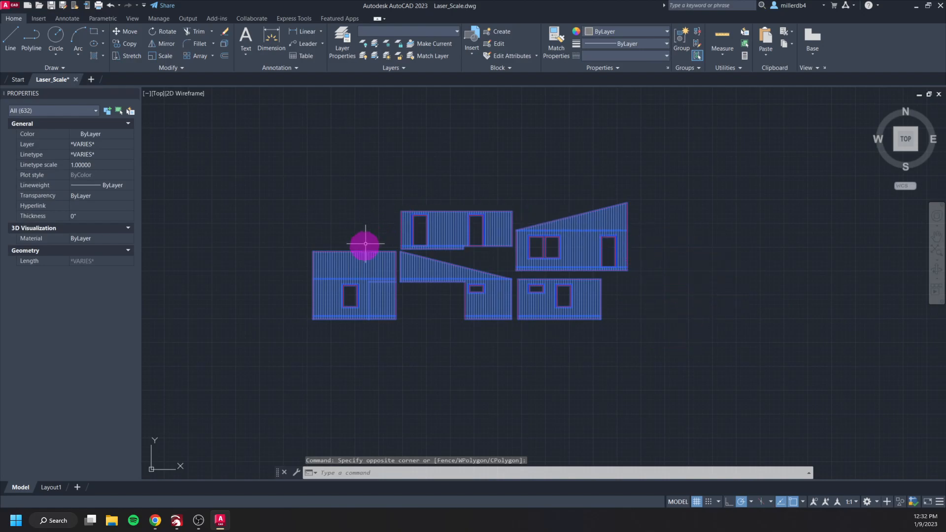
pyautogui.moveTo(372, 300)
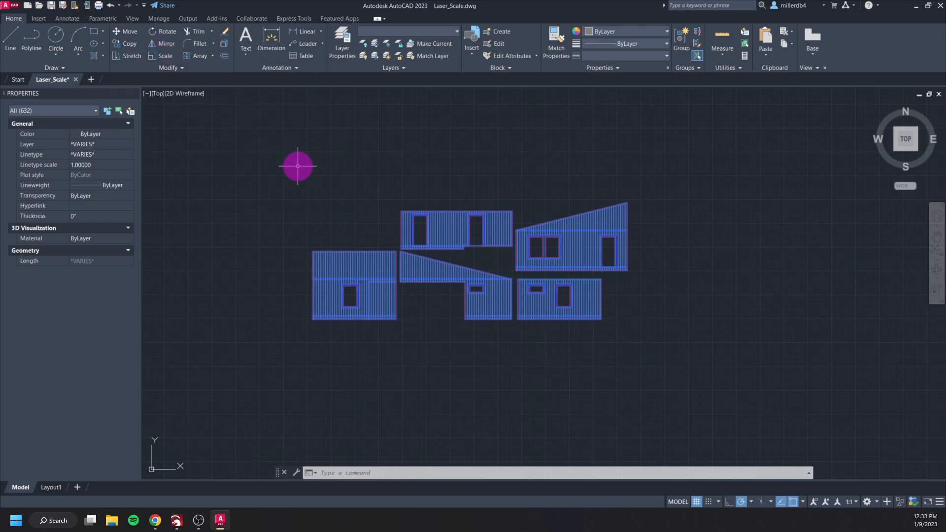
# - Start SCALE on the 632 panel objects from an above-left base point with reference length 12
pyautogui.write('SCALE Specify base point:')
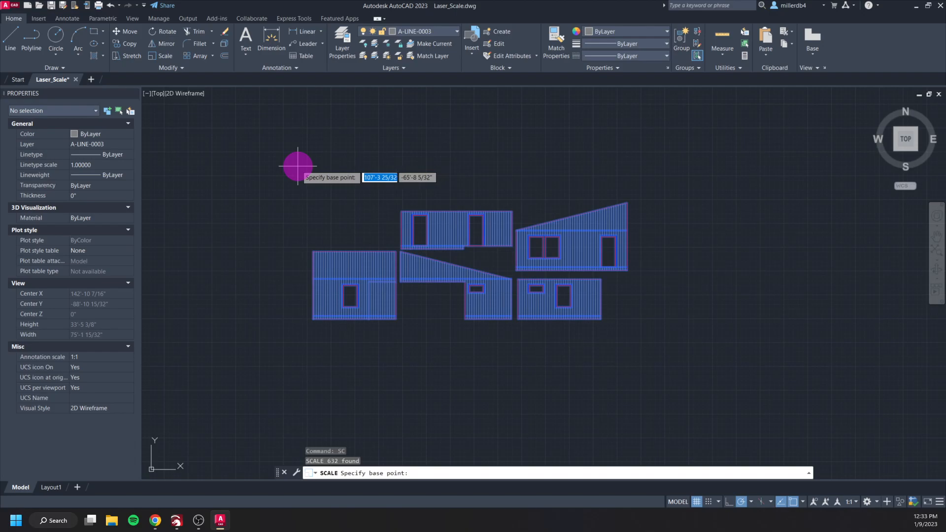
pyautogui.click(306, 331)
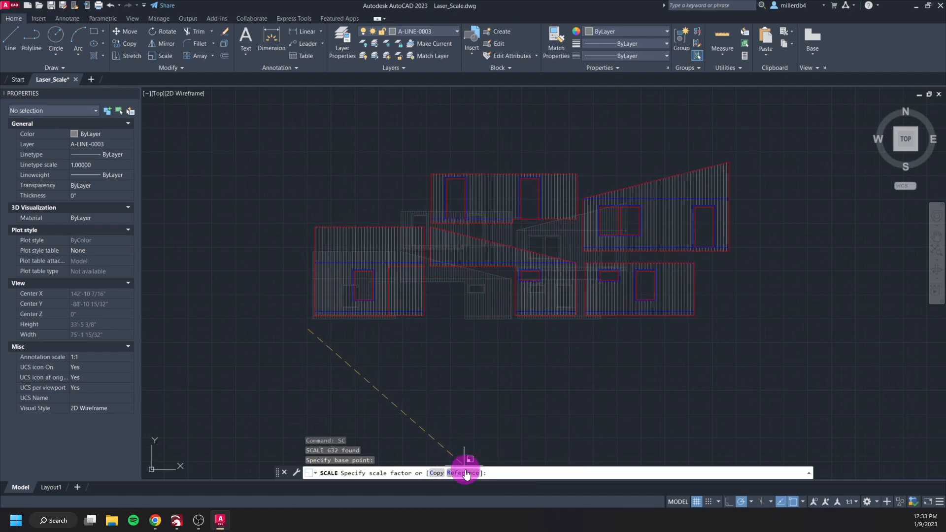
pyautogui.click(467, 471)
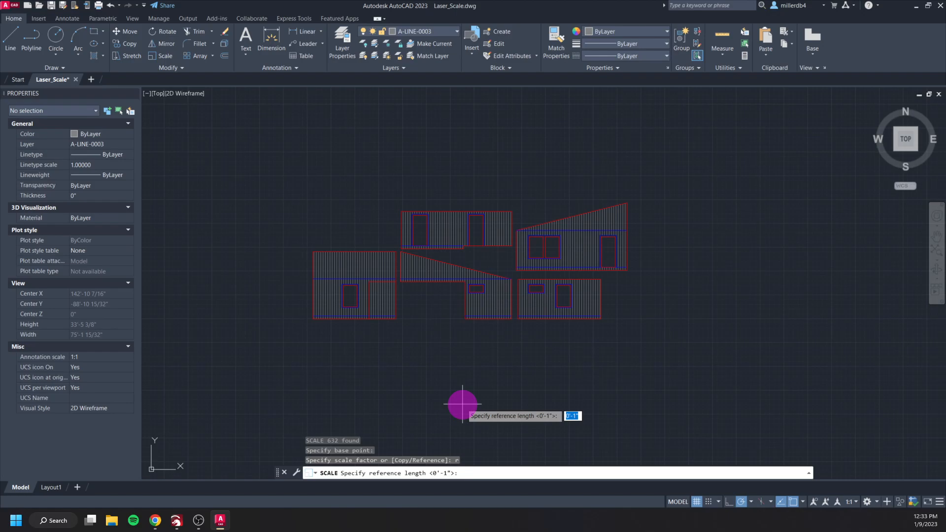
pyautogui.moveTo(463, 409)
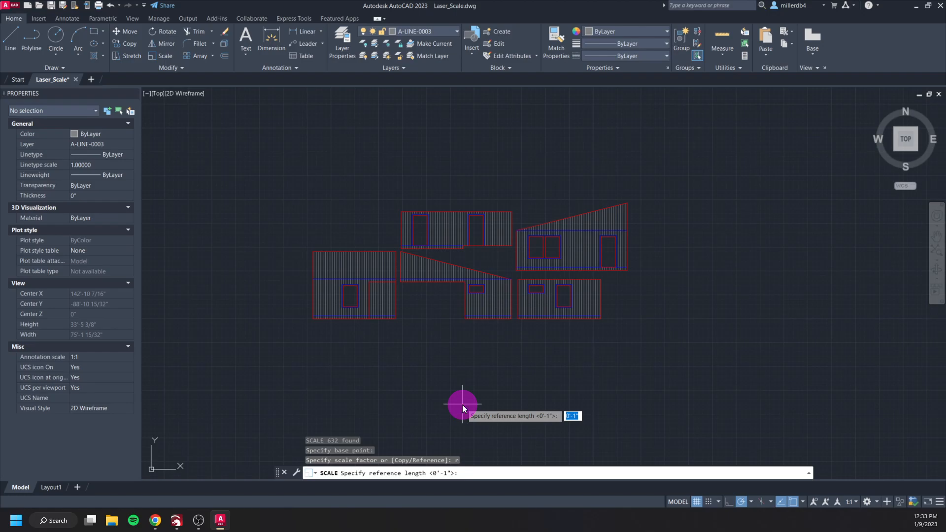
pyautogui.write('12')
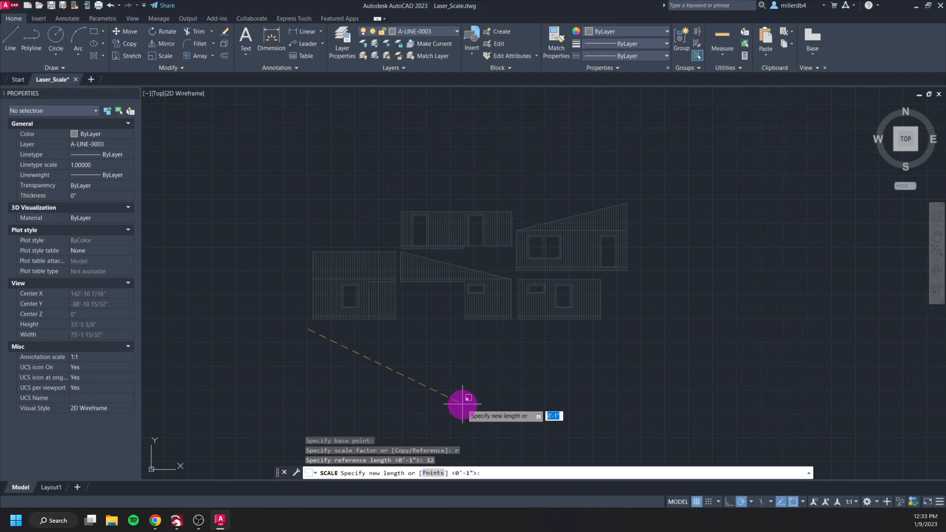
pyautogui.write('5')
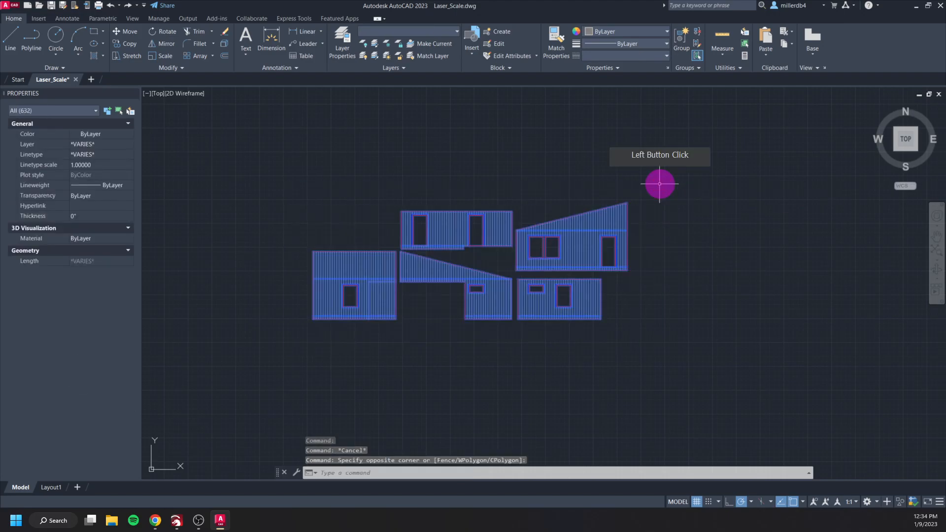
# - Start SCALE again on all 632 panel objects, awaiting a base point
pyautogui.write('s')
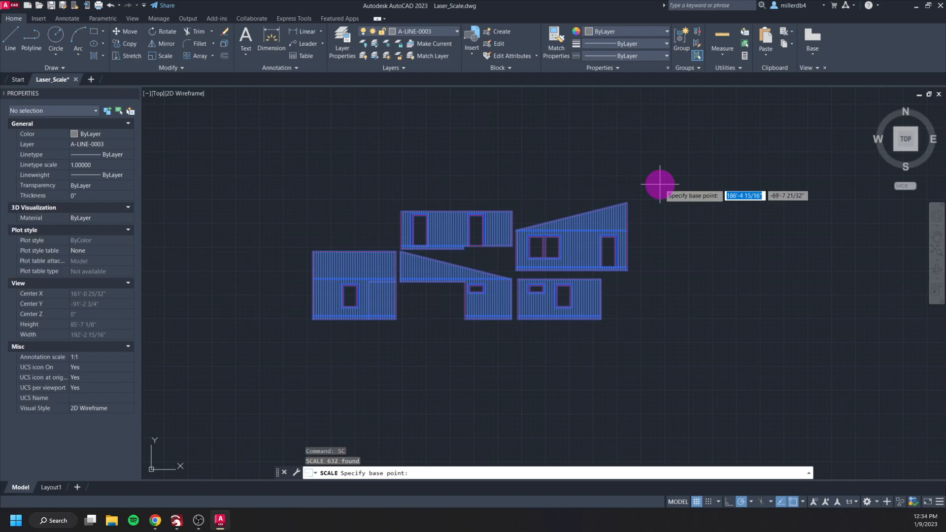
pyautogui.click(659, 185)
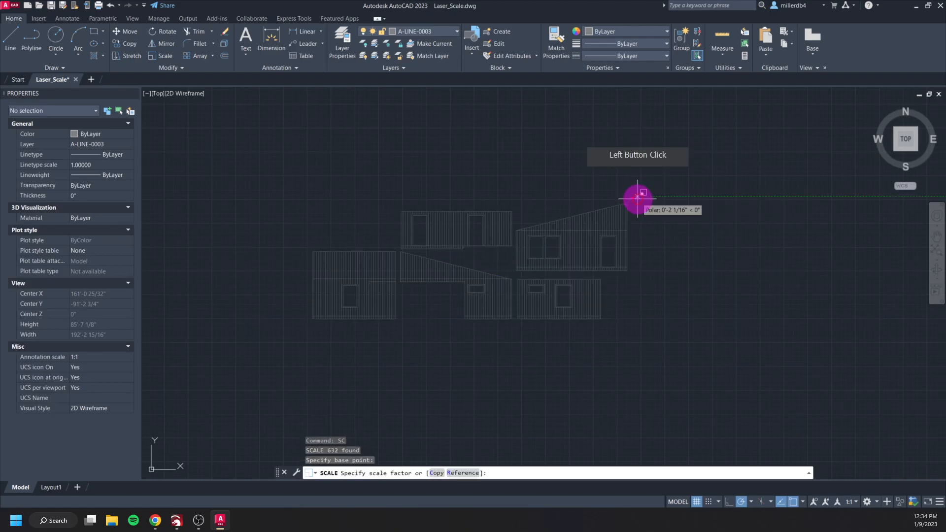
pyautogui.click(637, 199)
pyautogui.write('R')
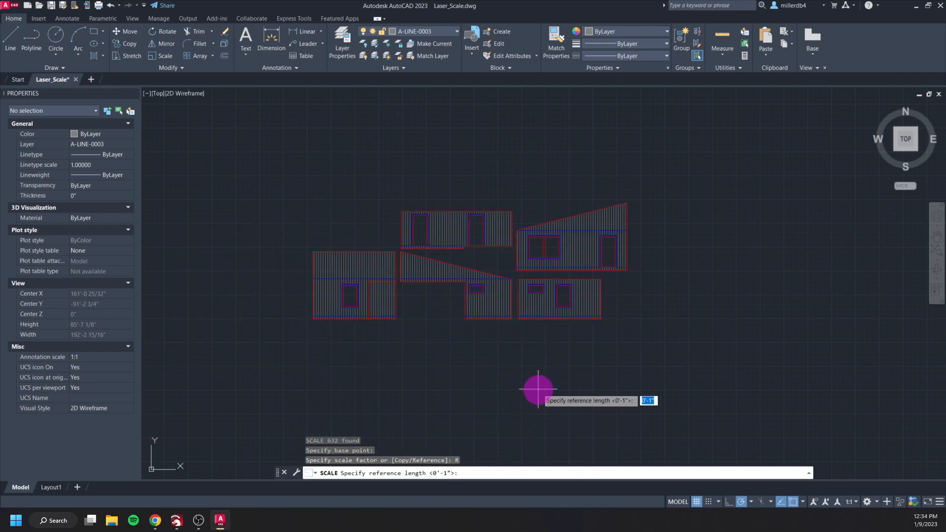
pyautogui.write('1')
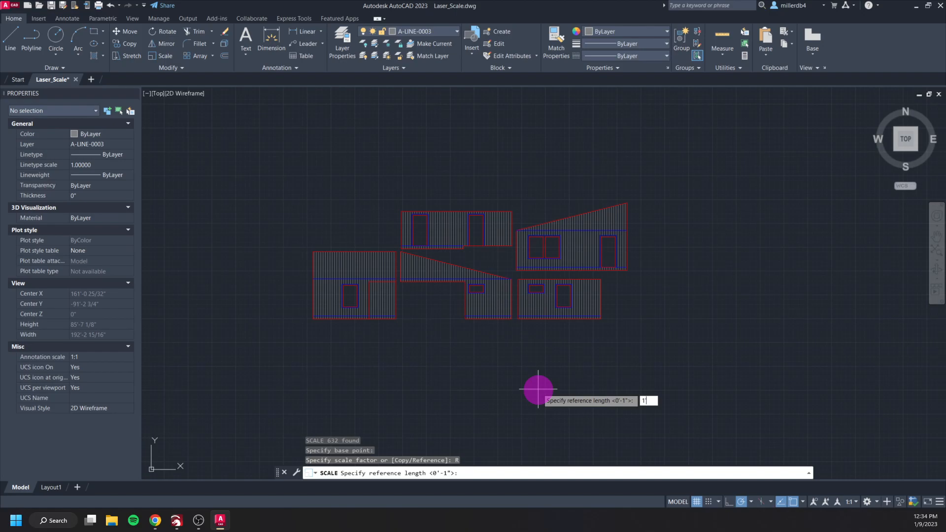
pyautogui.moveTo(539, 394)
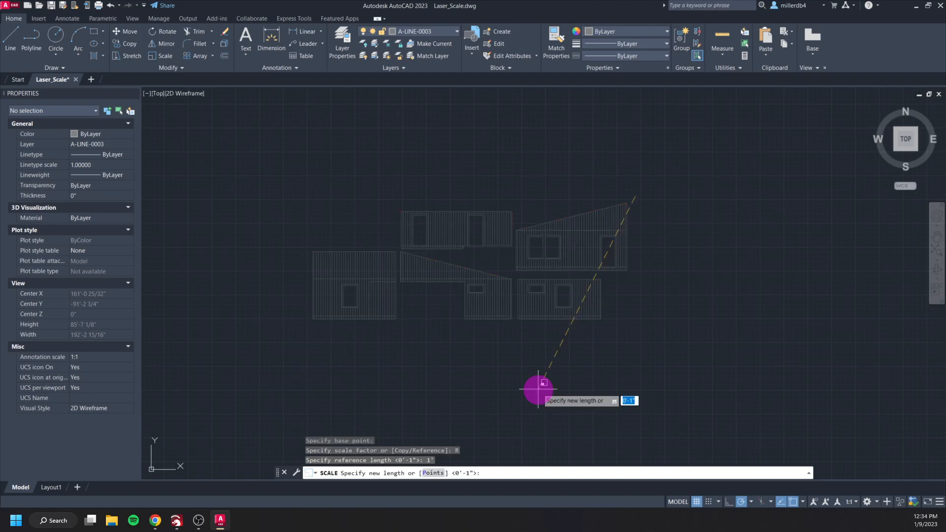
pyautogui.write('1/2')
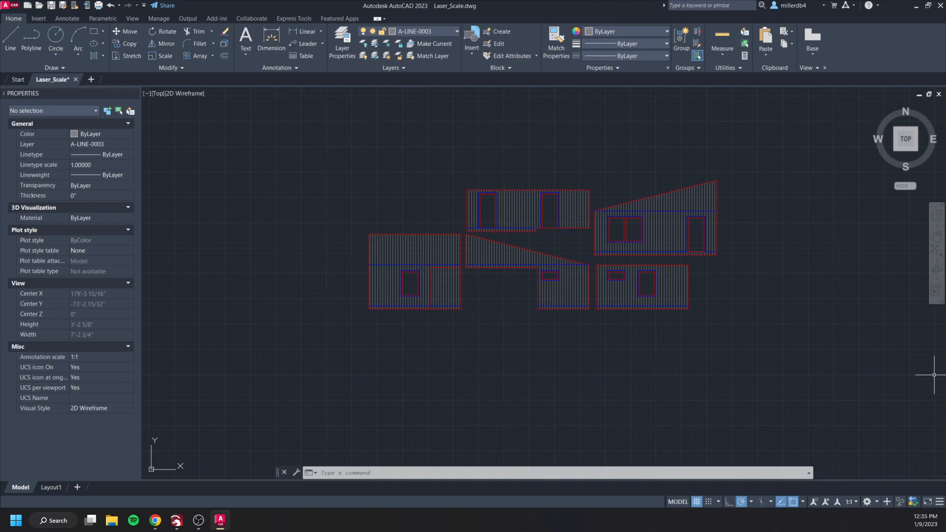
# - Undo the scaling so the six wall panels return to full size
pyautogui.click(727, 314)
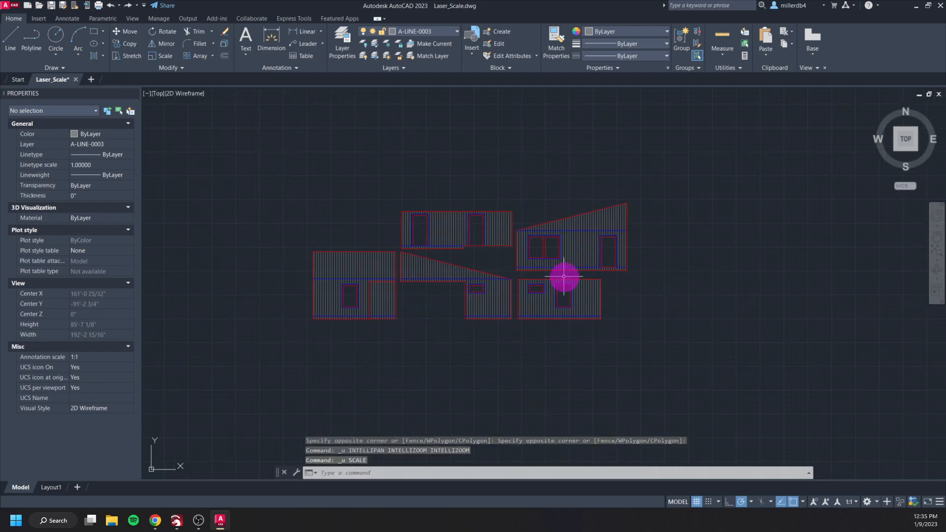
pyautogui.click(566, 276)
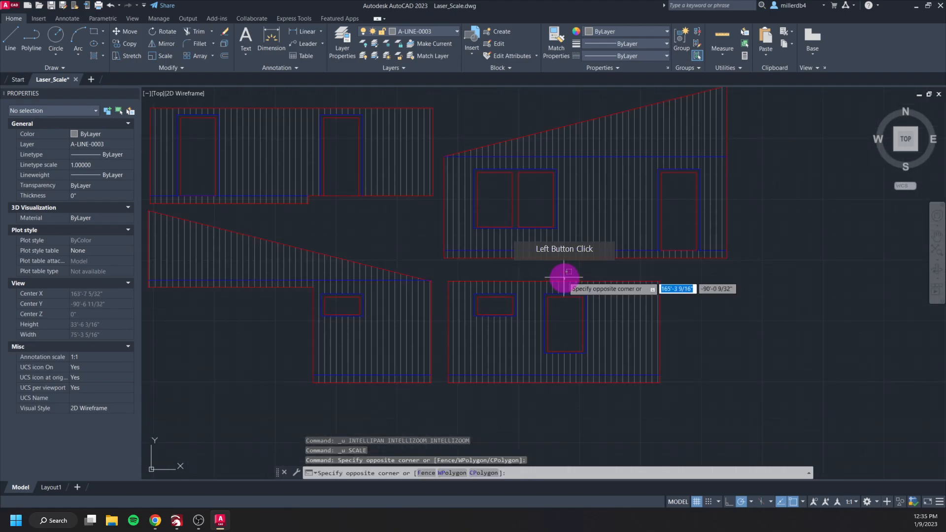
pyautogui.click(564, 275)
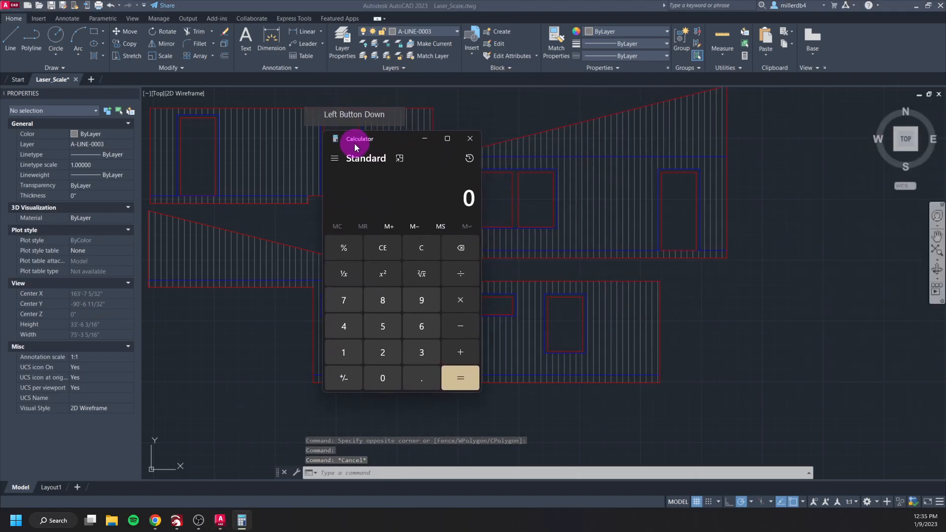
# - Divide 0.5 by 12 in Calculator to get the 0.0416667 scale factor, then return to the drawing
pyautogui.moveTo(359, 138); pyautogui.dragTo(390, 152)
pyautogui.write('.5')
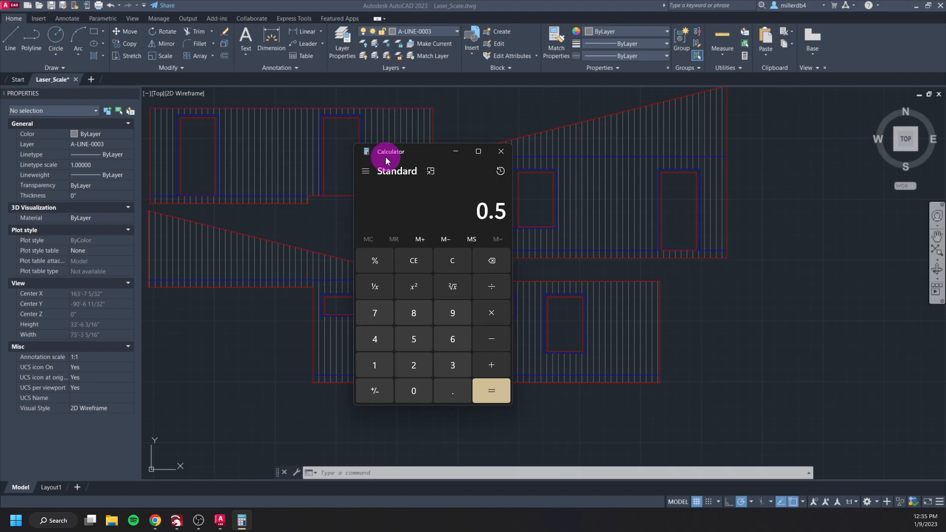
pyautogui.click(491, 285)
pyautogui.write('12')
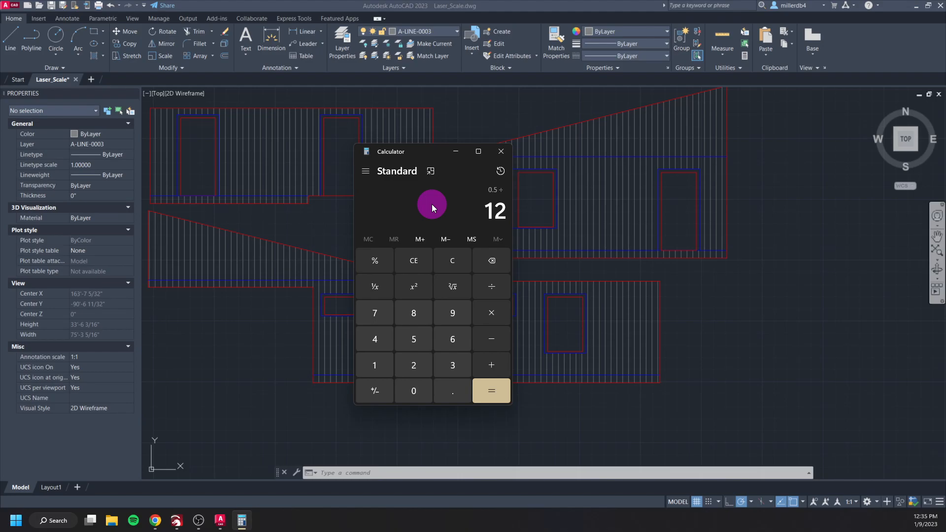
pyautogui.click(491, 390)
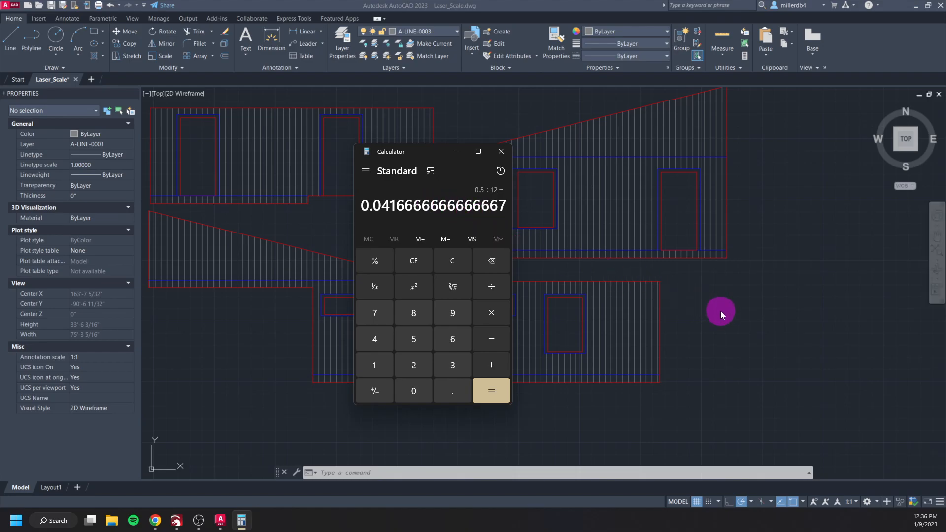
pyautogui.click(500, 152)
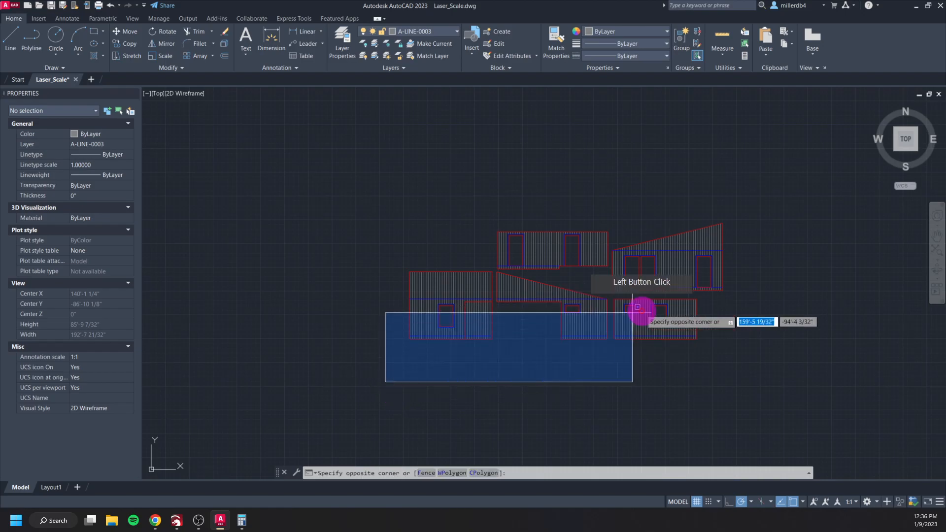
# - Scale all 632 panel objects by 0.0416667 from the left panel's corner
pyautogui.click(742, 209)
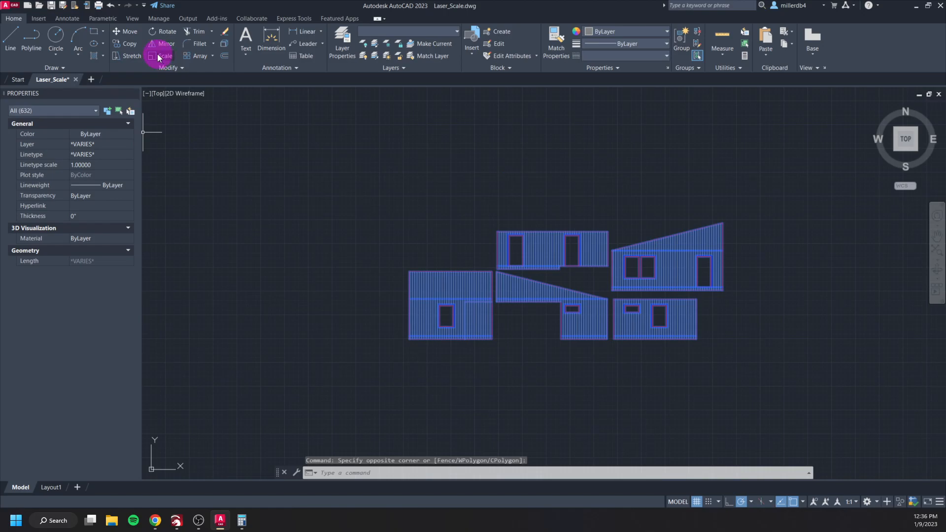
pyautogui.moveTo(415, 192)
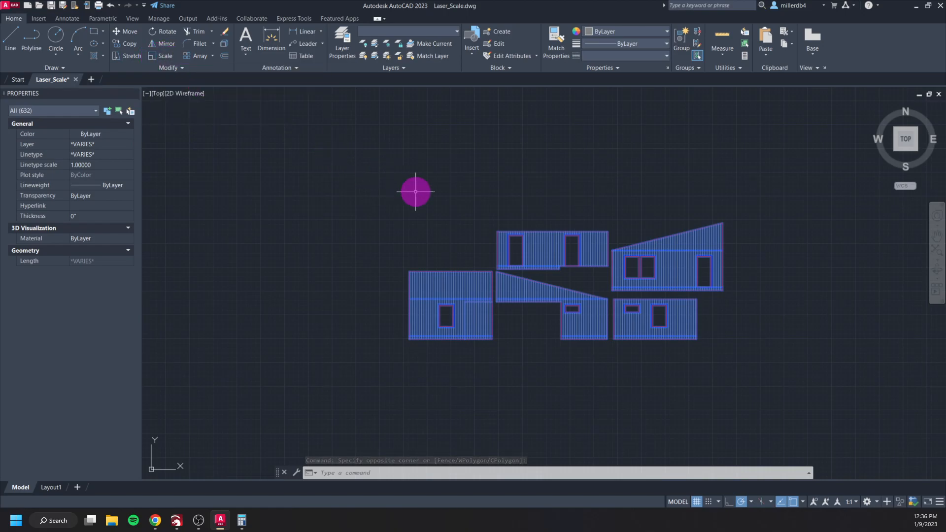
pyautogui.write('SC')
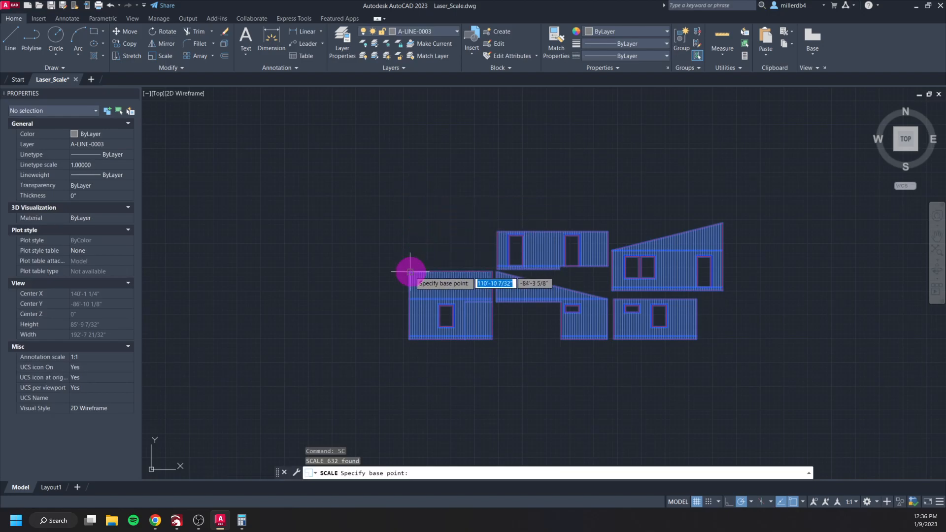
pyautogui.click(410, 270)
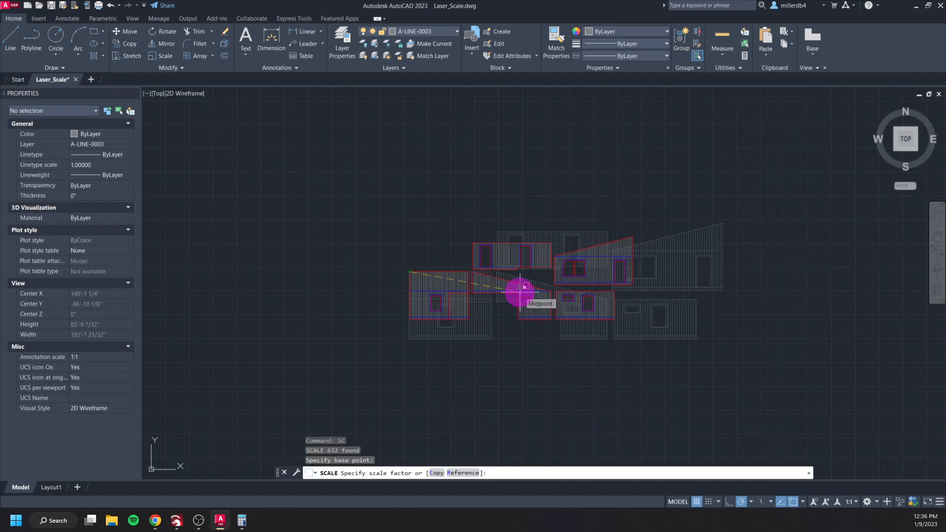
pyautogui.click(520, 292)
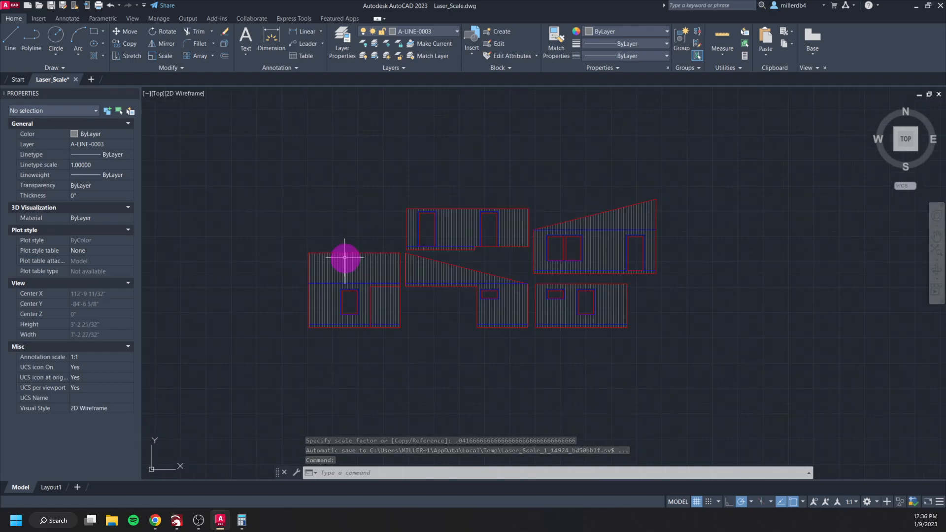
# - Pick the left panel's top edge, now reading 9 1/16" in Properties
pyautogui.click(347, 257)
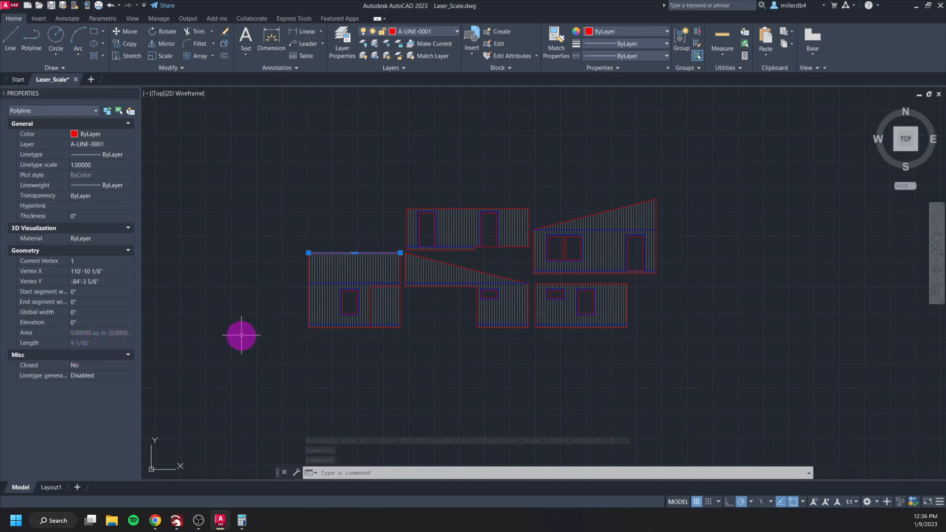
pyautogui.moveTo(427, 332)
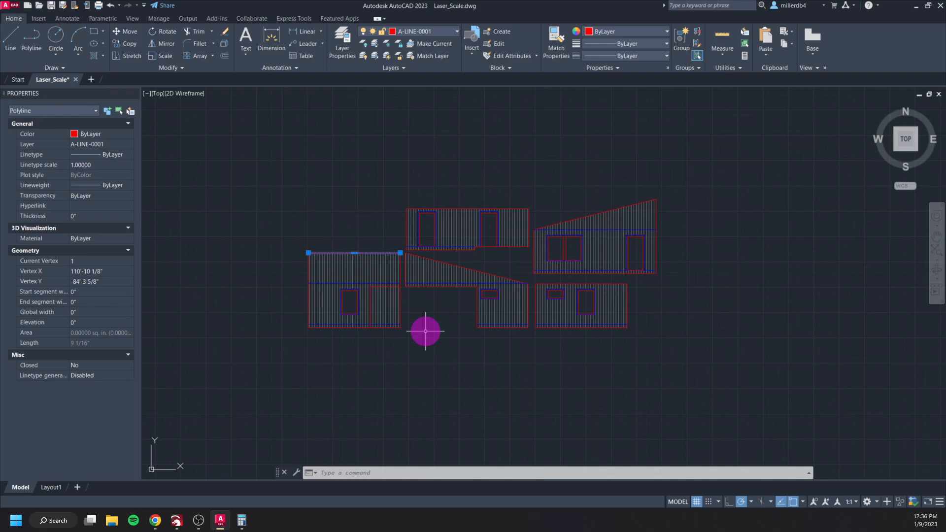
pyautogui.moveTo(544, 386)
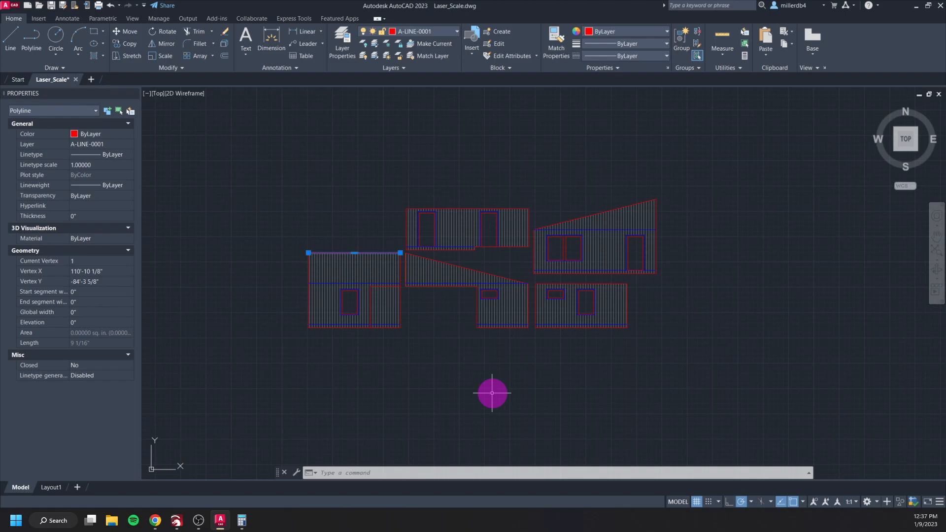
pyautogui.moveTo(549, 399)
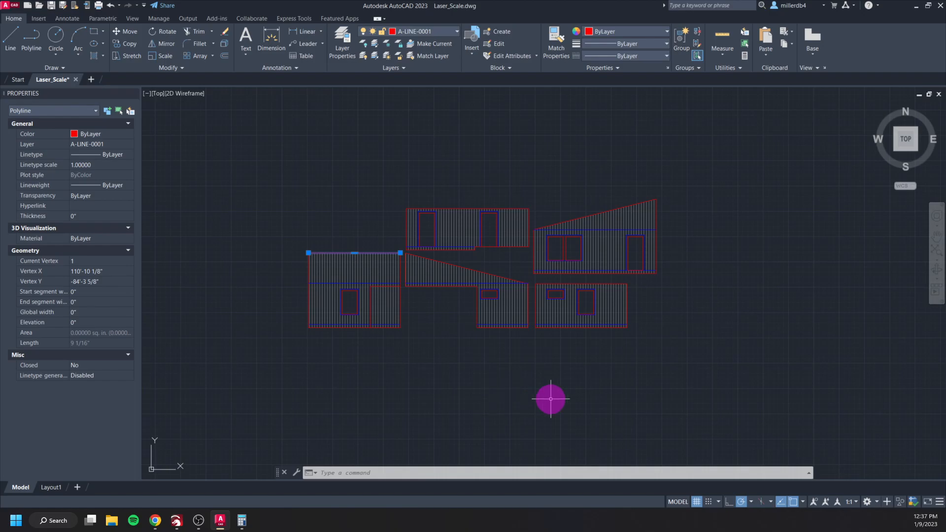